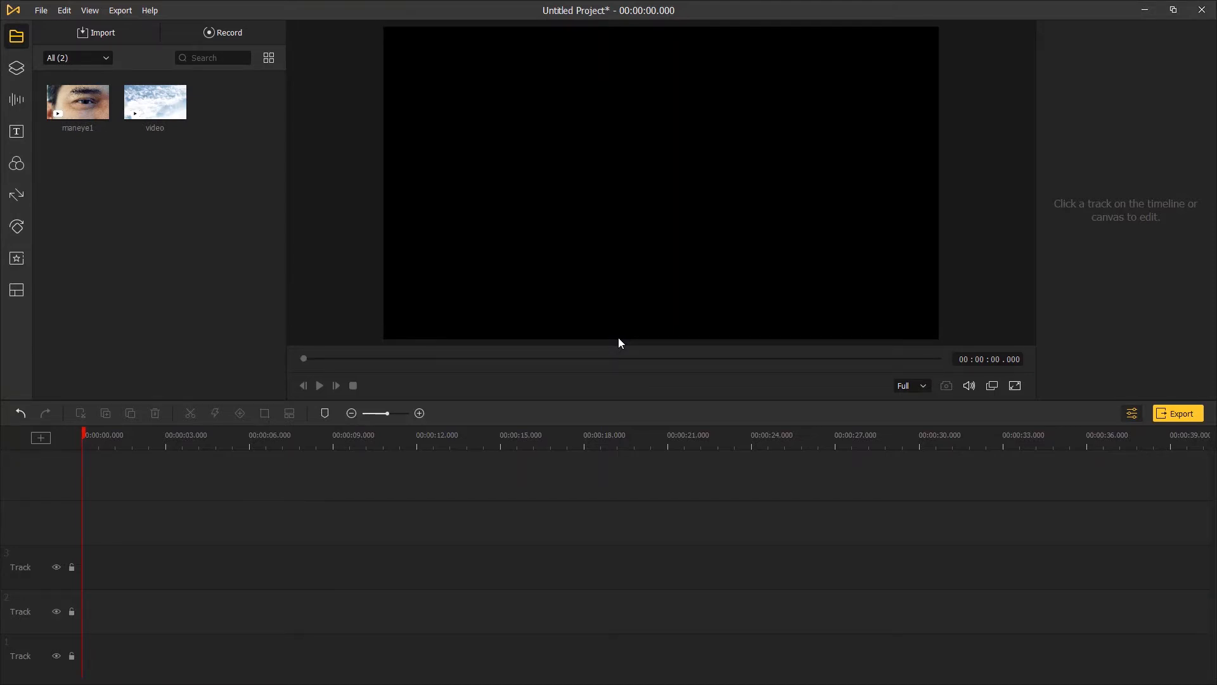
Step: Place the maneye1 eye clip from the Media library at 00:00:00 on Track 2
left_click(78, 101)
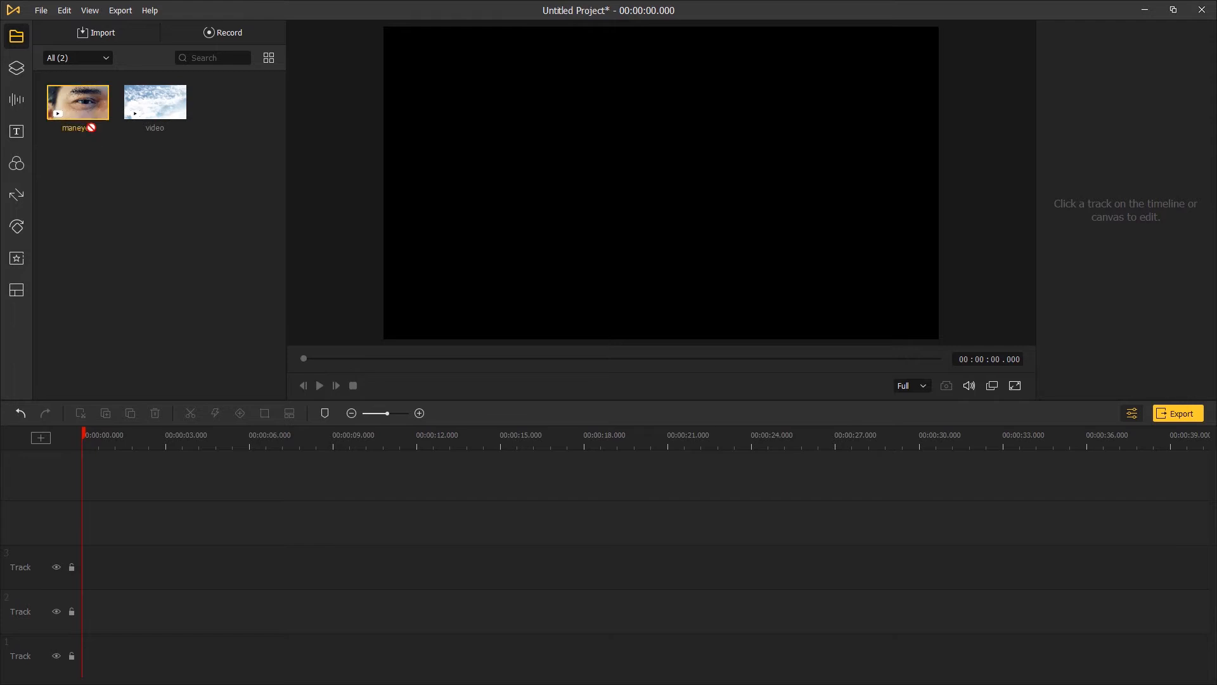
left_click_drag(77, 101, 233, 610)
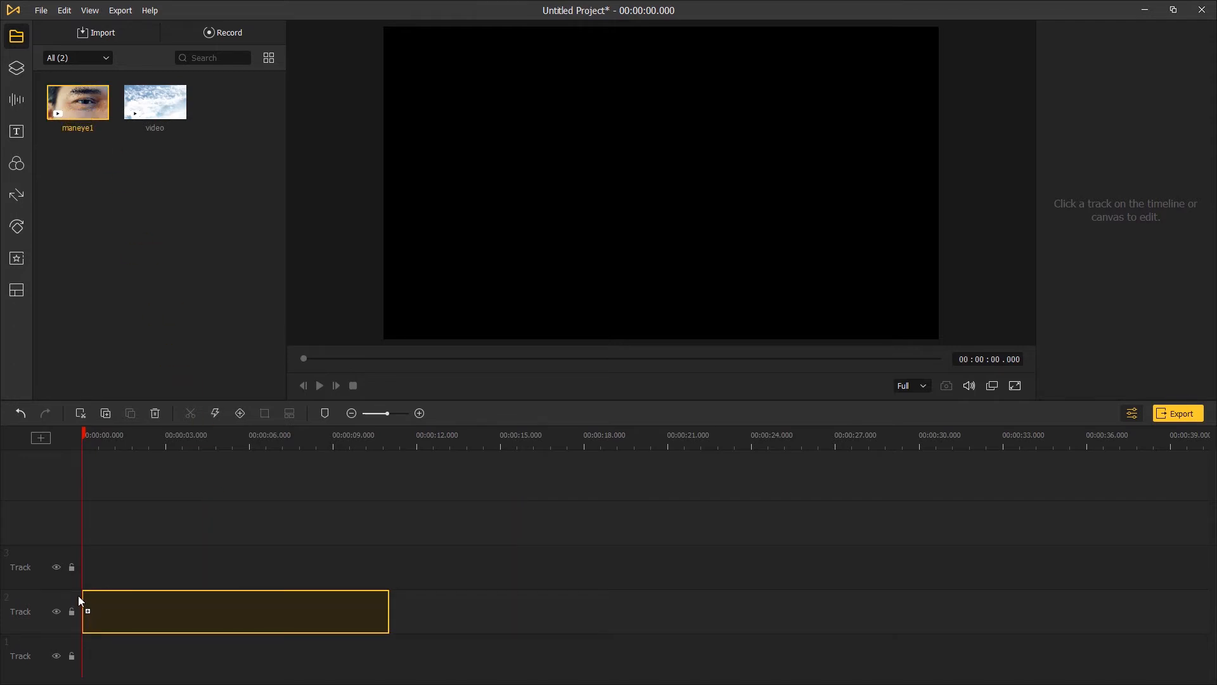
Step: Select the eye clip, move the playhead to about 3 s, and set preview quality to 1/4
left_click(234, 612)
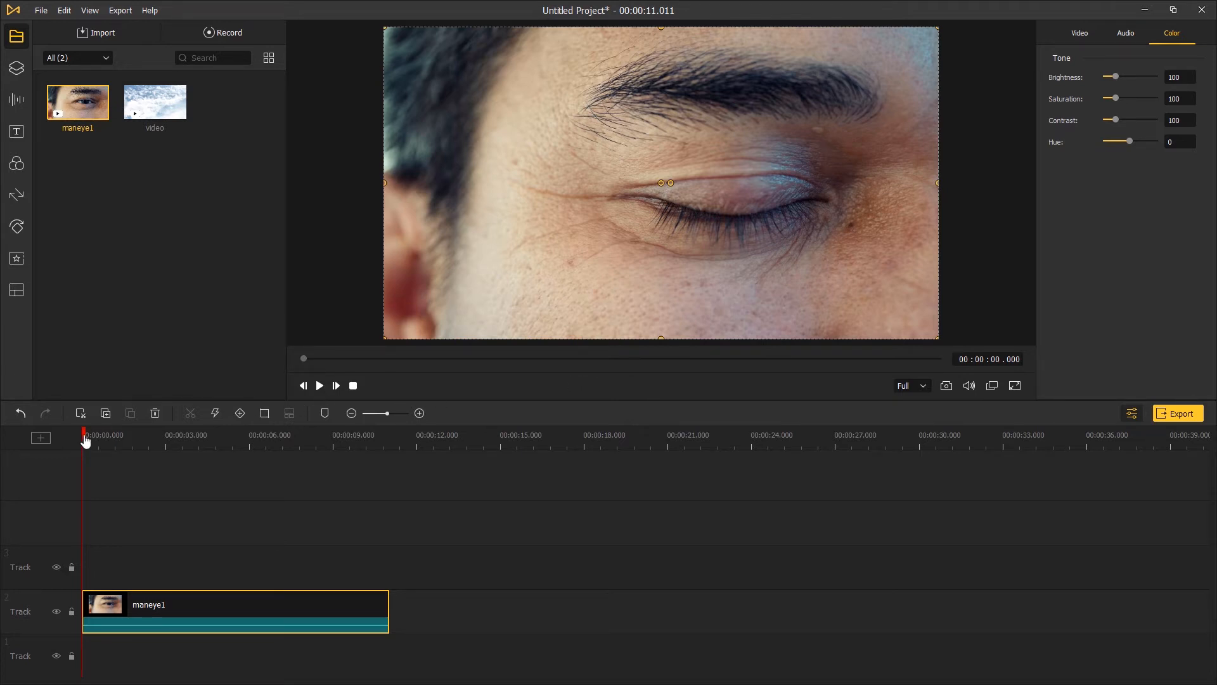
left_click(196, 435)
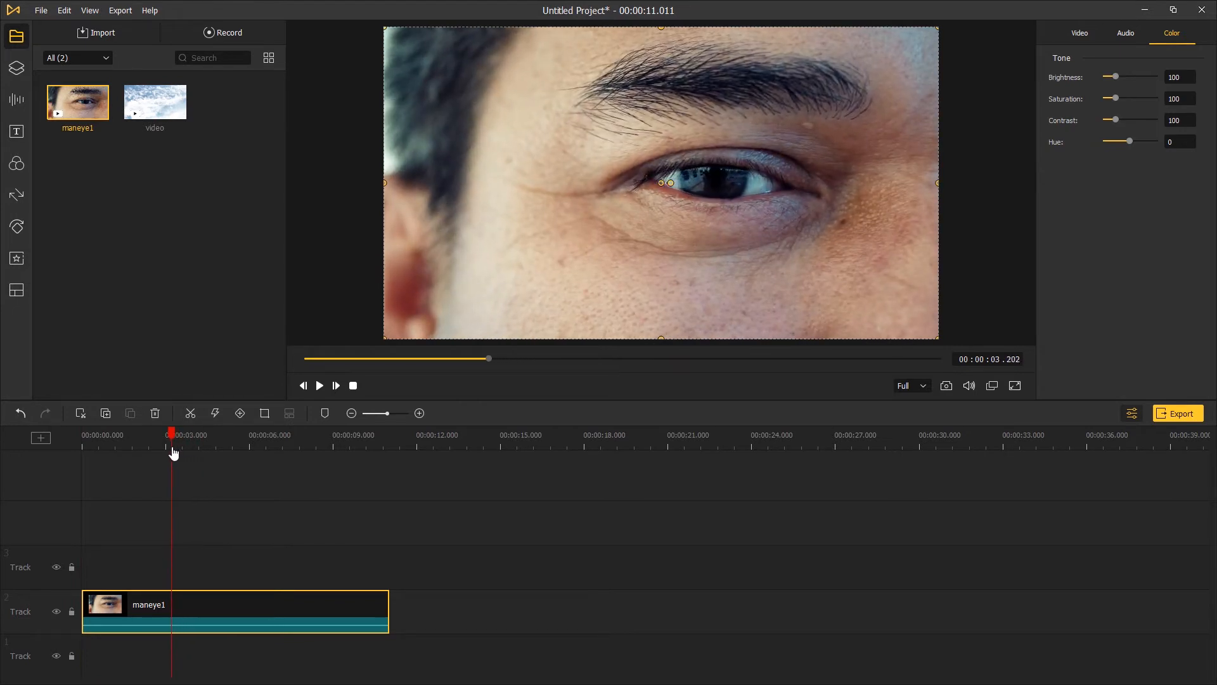
left_click(910, 386)
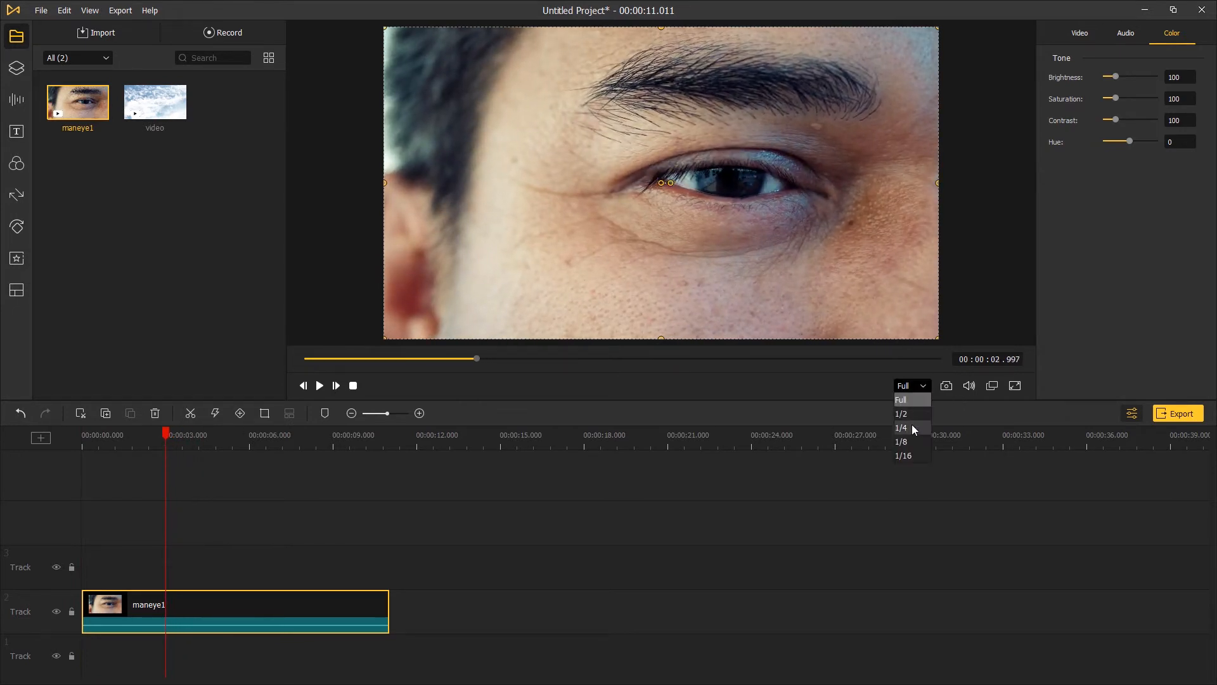
left_click(901, 427)
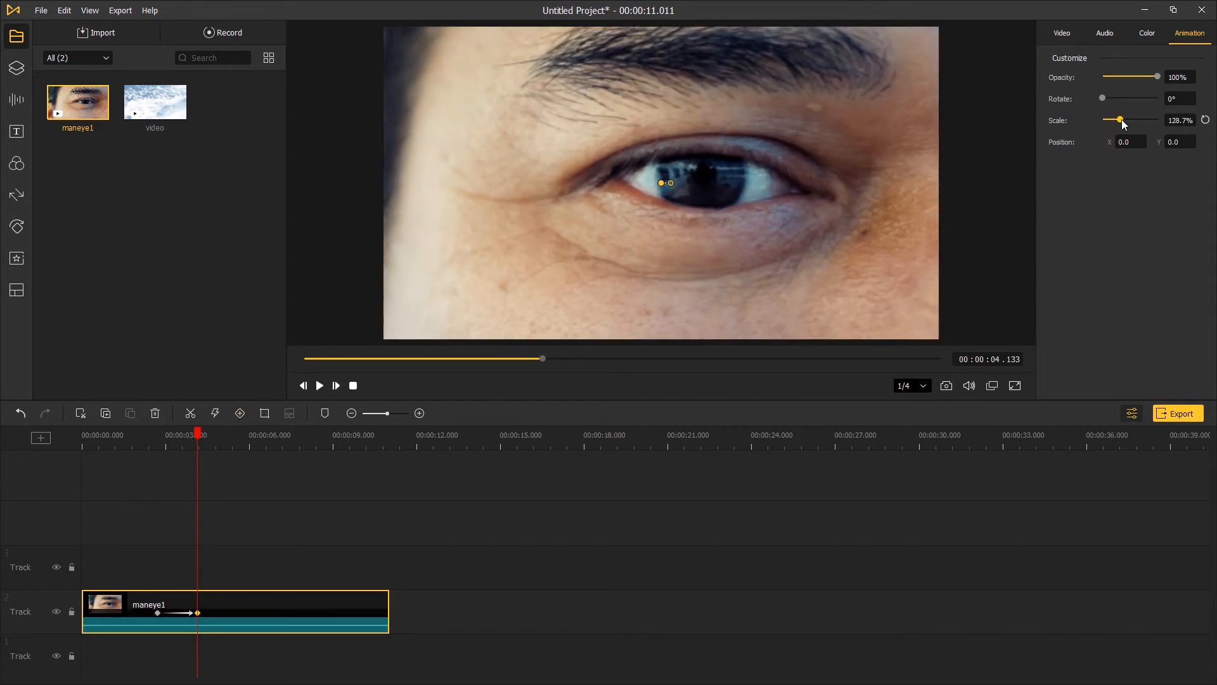
Step: Raise the second keyframe's Scale to 1200% to zoom deep into the pupil
left_click_drag(1120, 120, 1158, 120)
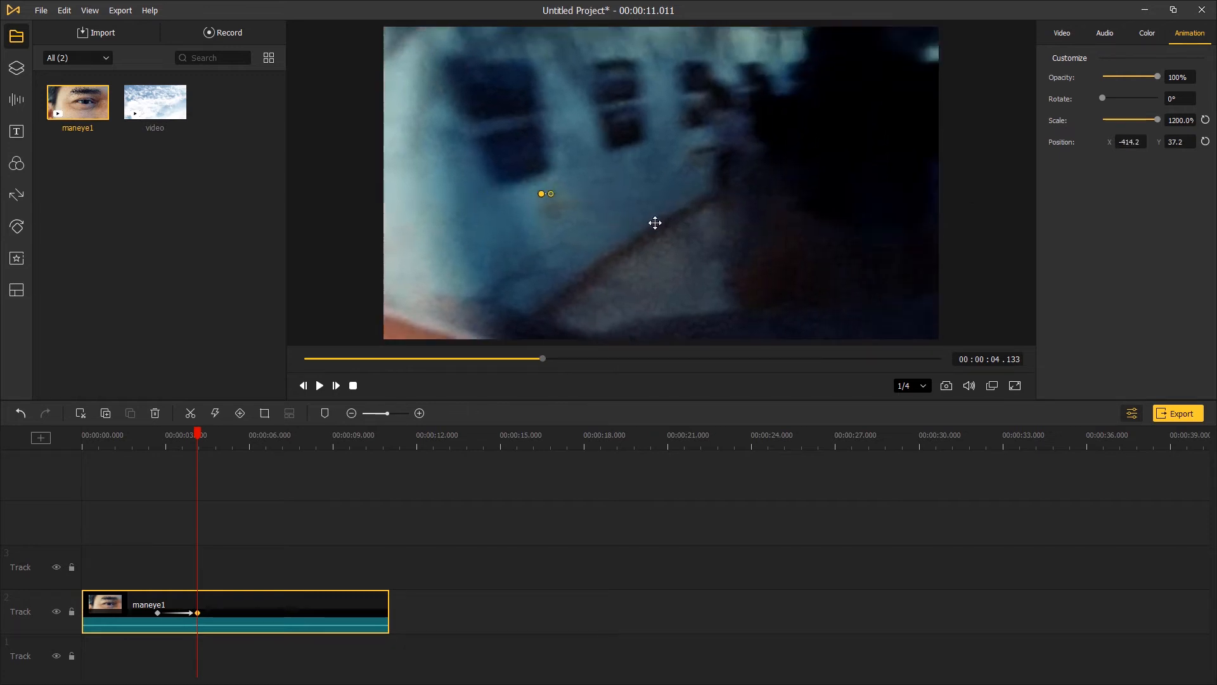
left_click(1147, 33)
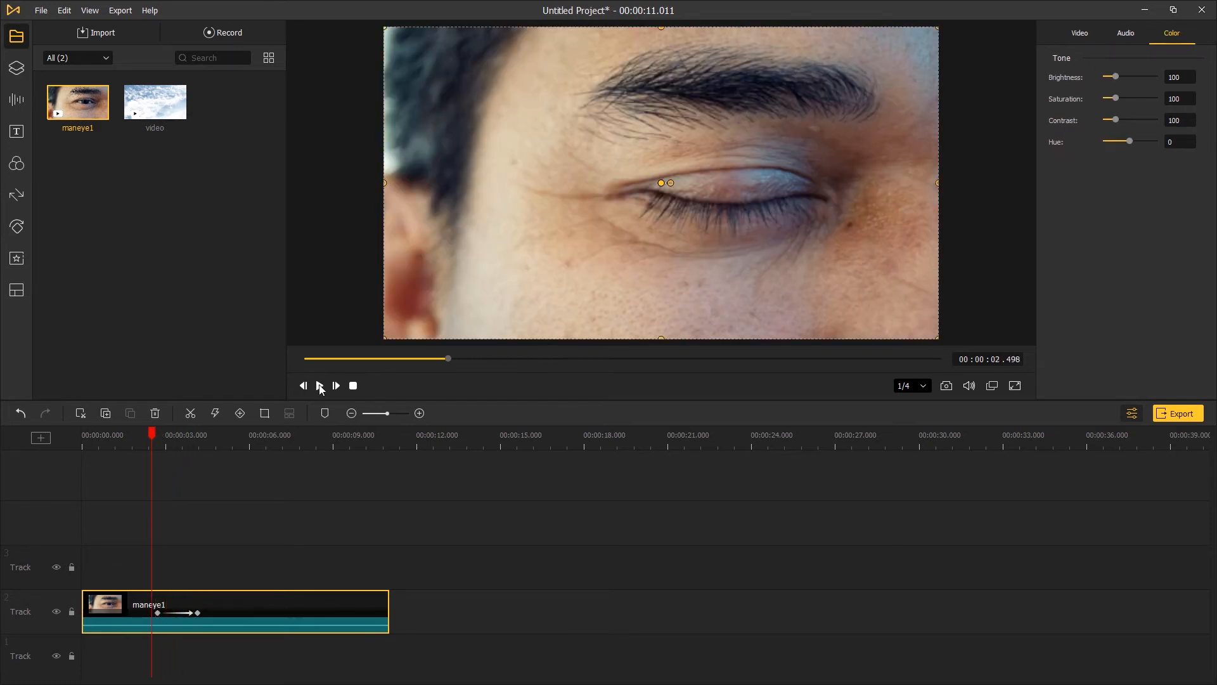
left_click(320, 385)
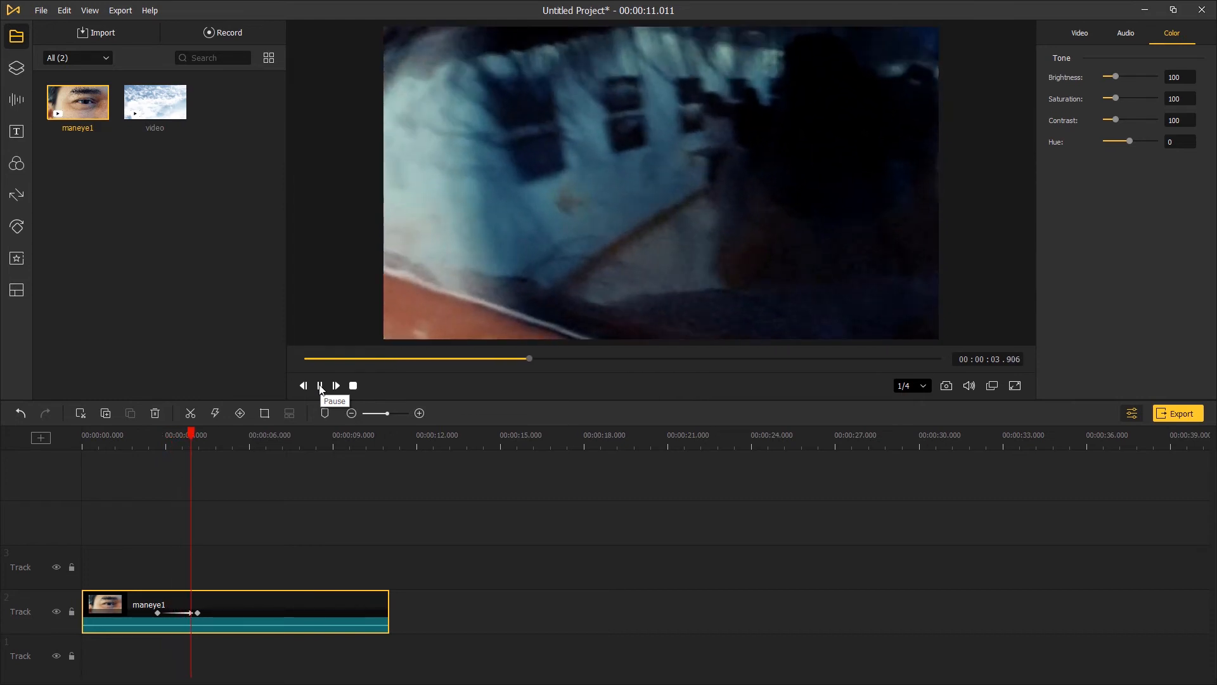
left_click(320, 386)
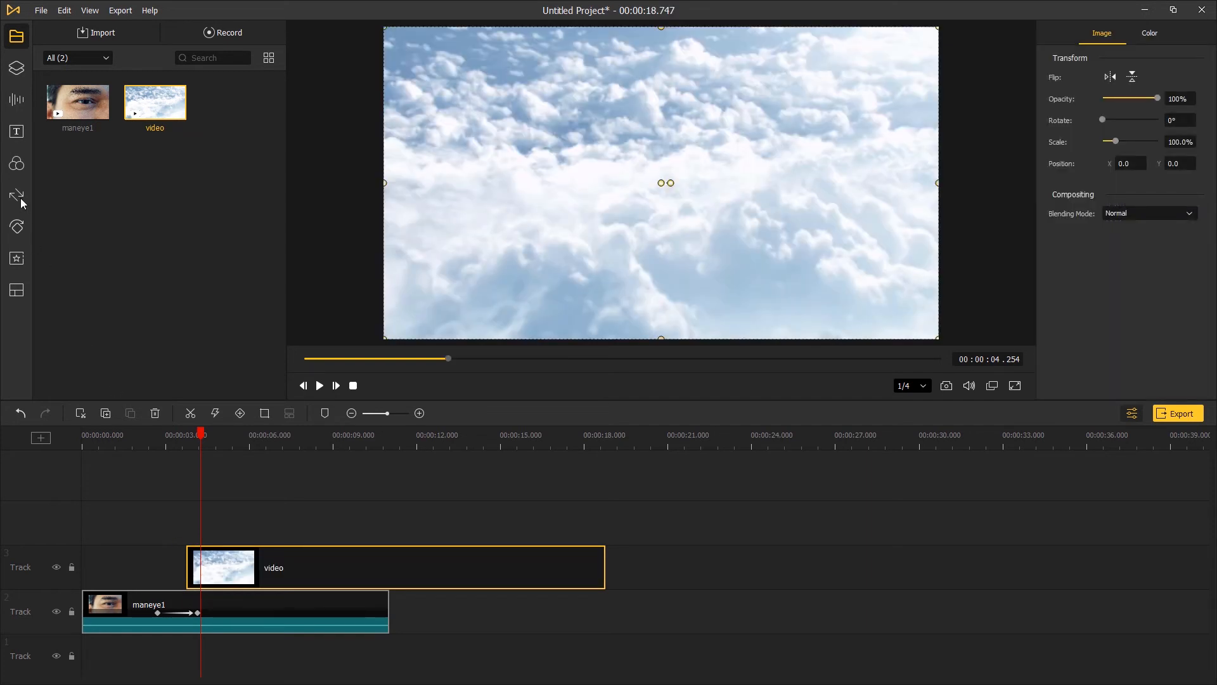
Step: Apply the Circle Zoom In transition to the clouds clip's start with a 00:00:00.402 duration
left_click(16, 196)
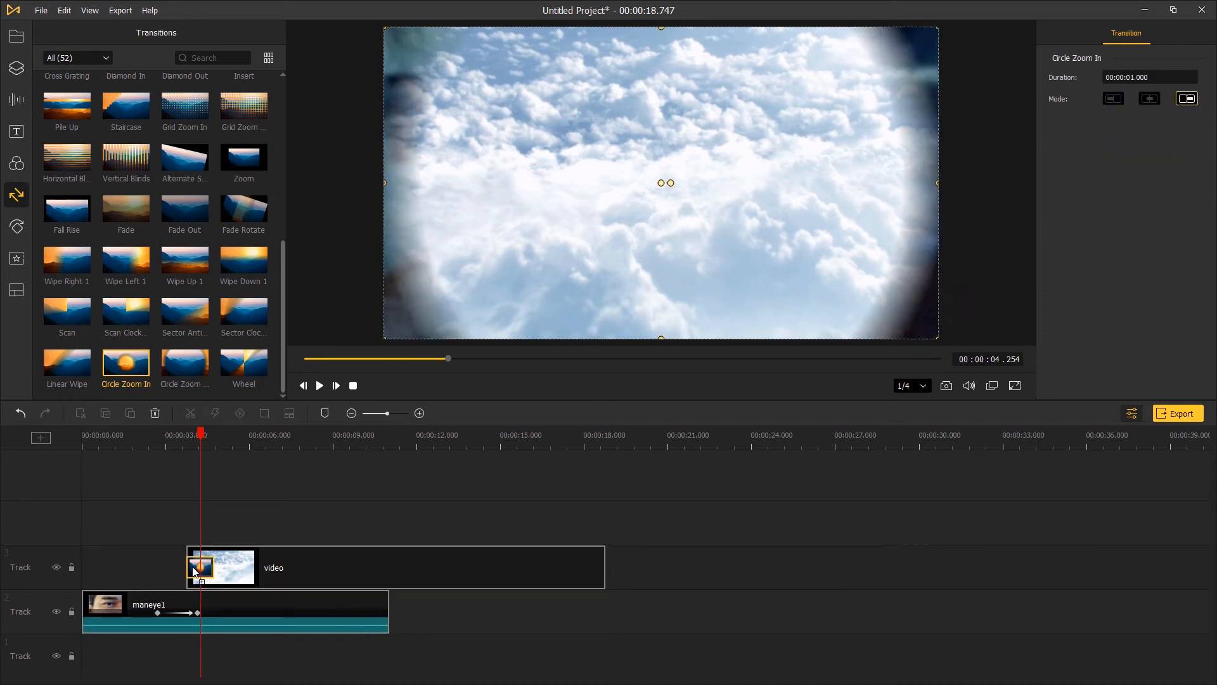
left_click_drag(209, 568, 200, 568)
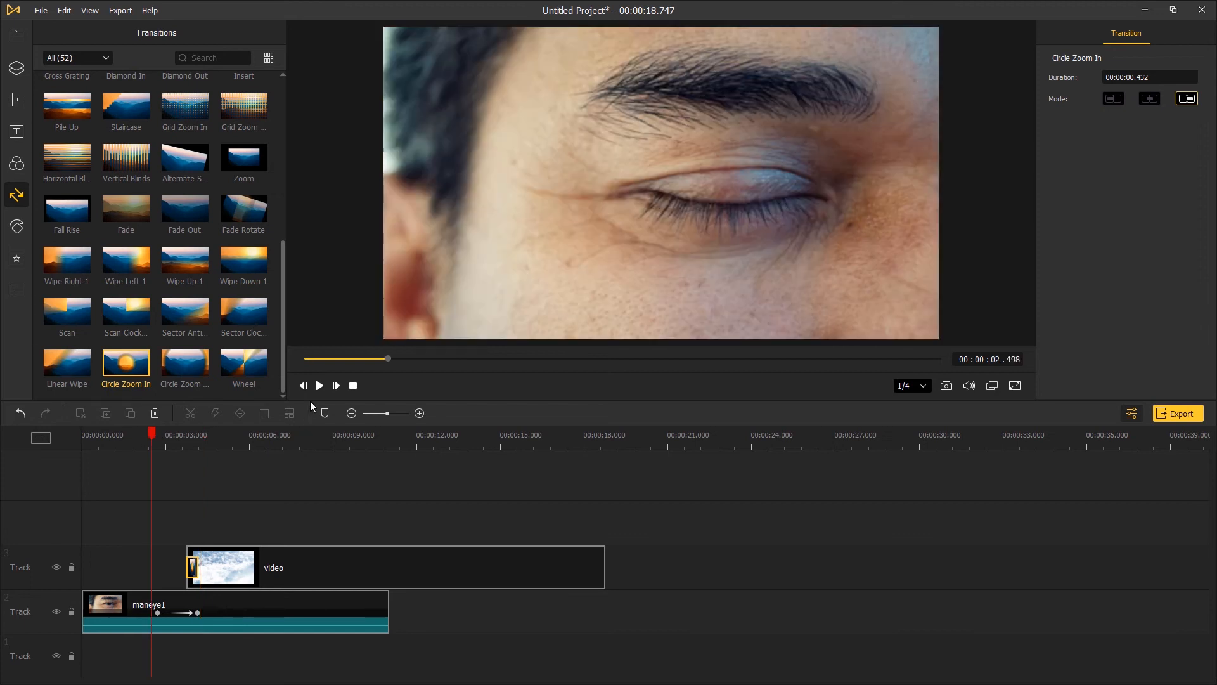
left_click(320, 386)
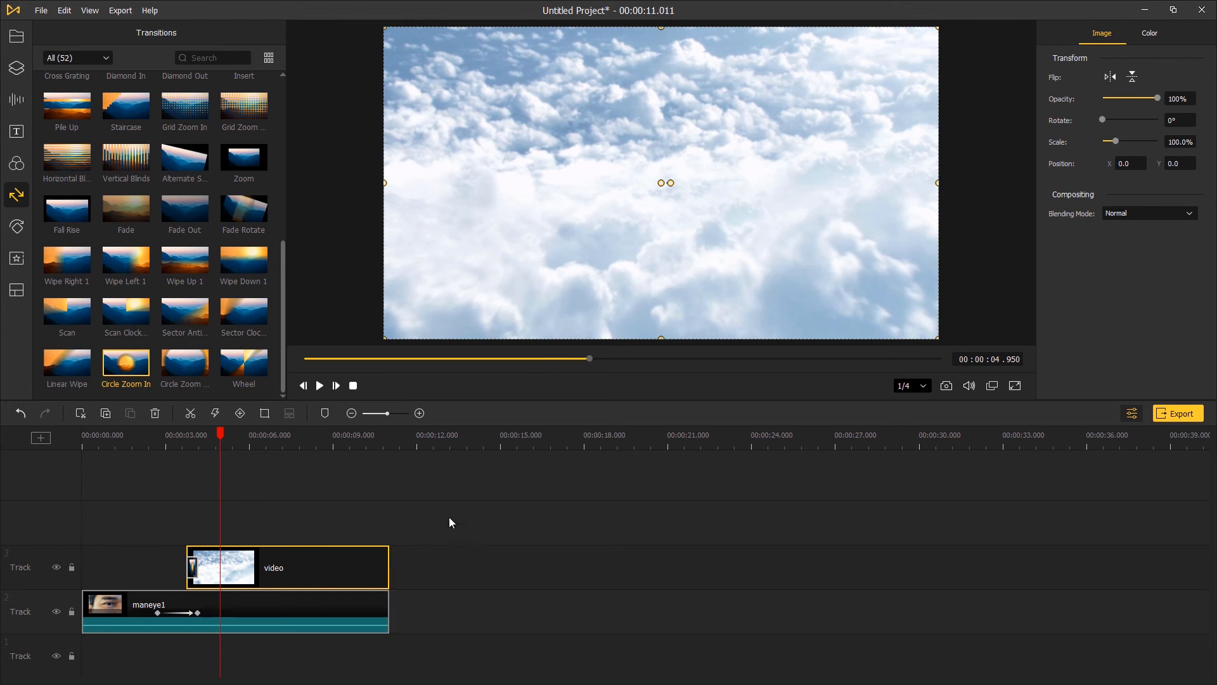
Step: Bring up the Export settings window for the project
left_click(1177, 412)
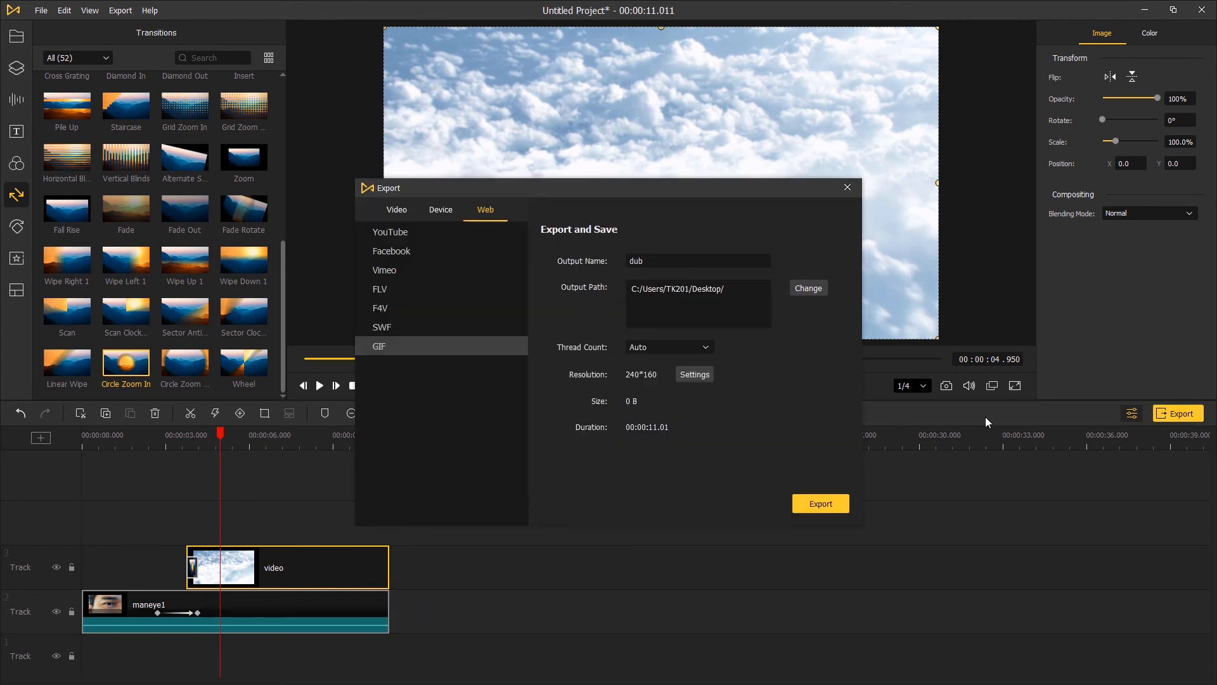
Step: Choose HD MP4 at 1920×1080 under Video formats and start exporting 'dub'
left_click(397, 210)
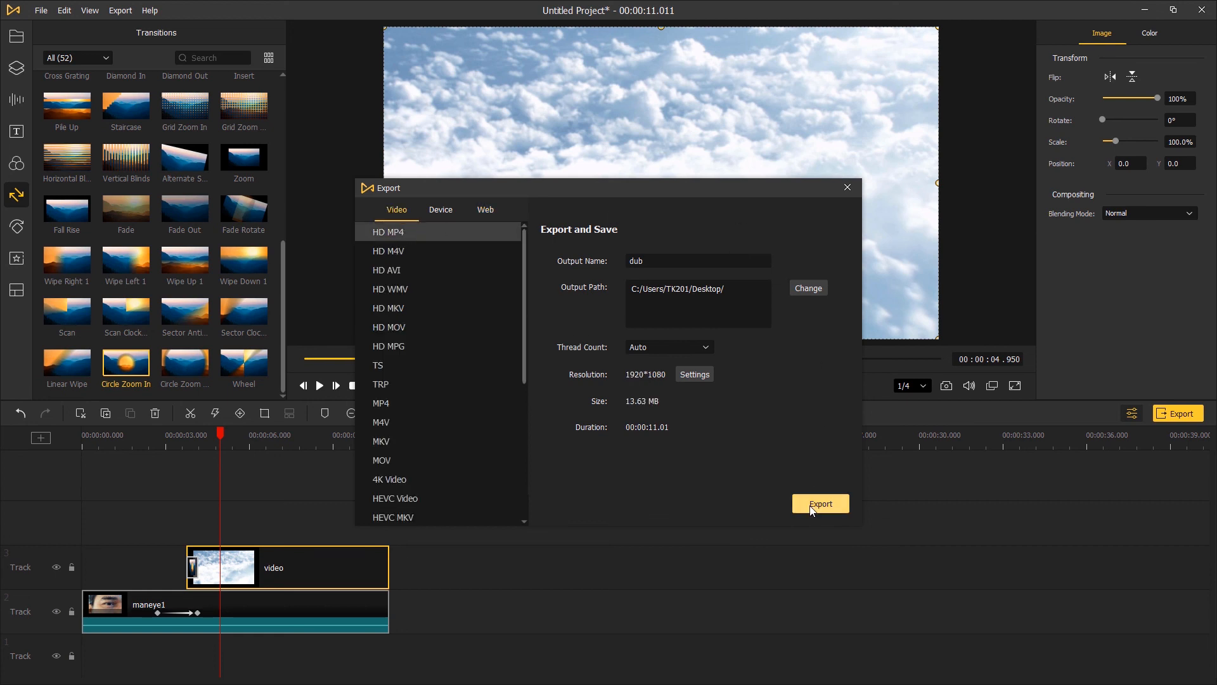
left_click(820, 503)
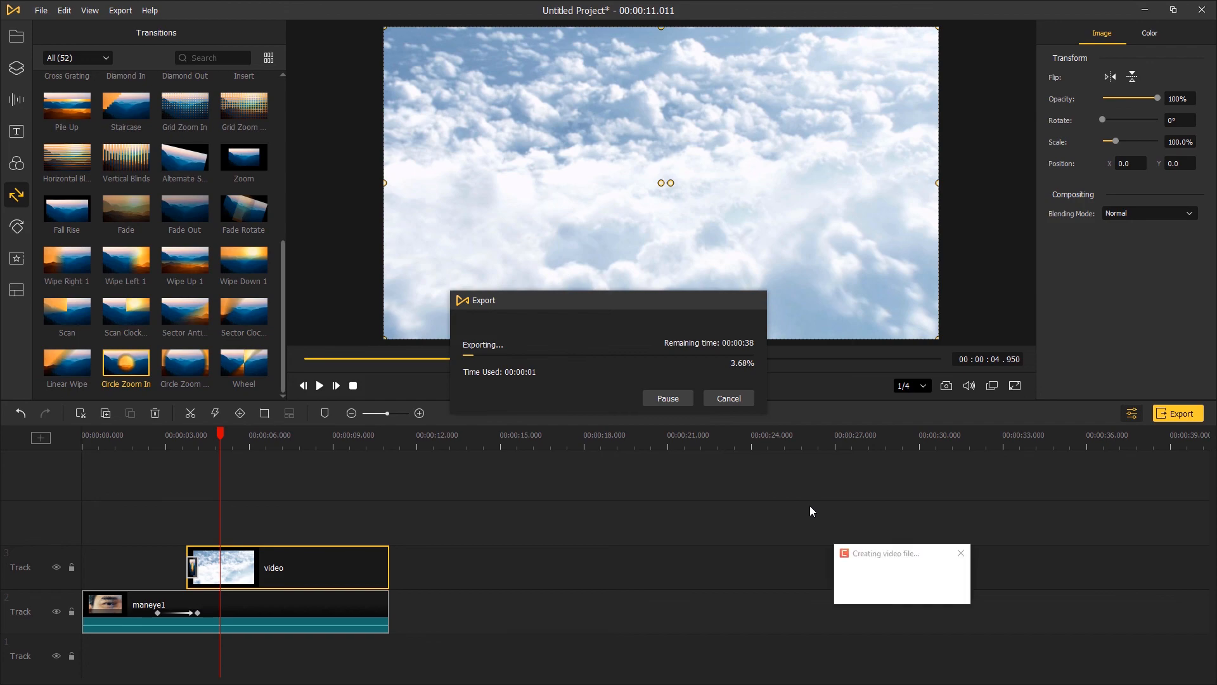